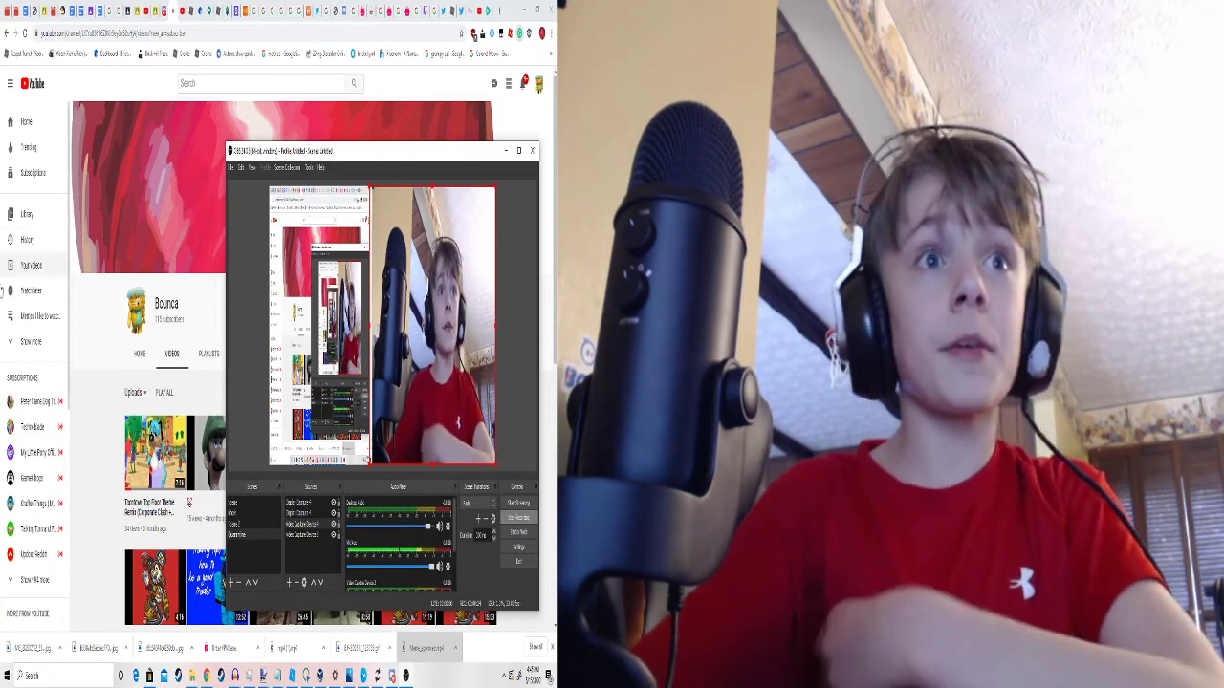
Step: Switch from the YouTube channel page to the Discord announcements channel
click(531, 150)
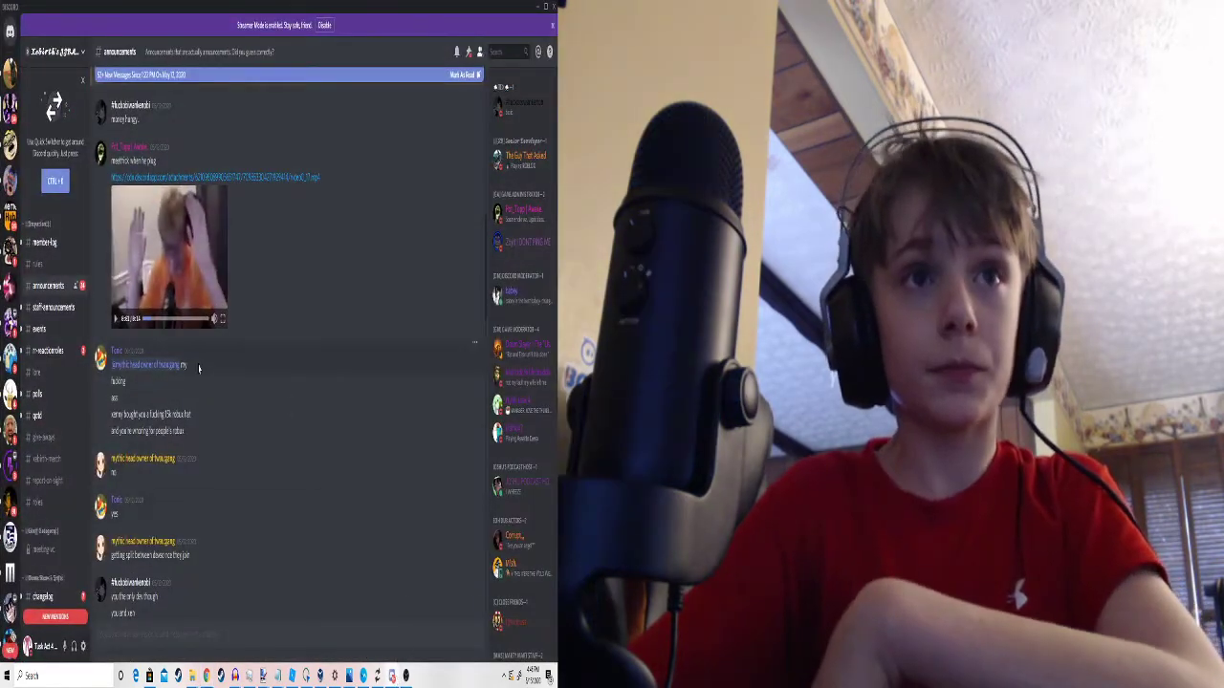
Step: Open staff-announcements, switch to another server, and open its #streams channel
click(53, 306)
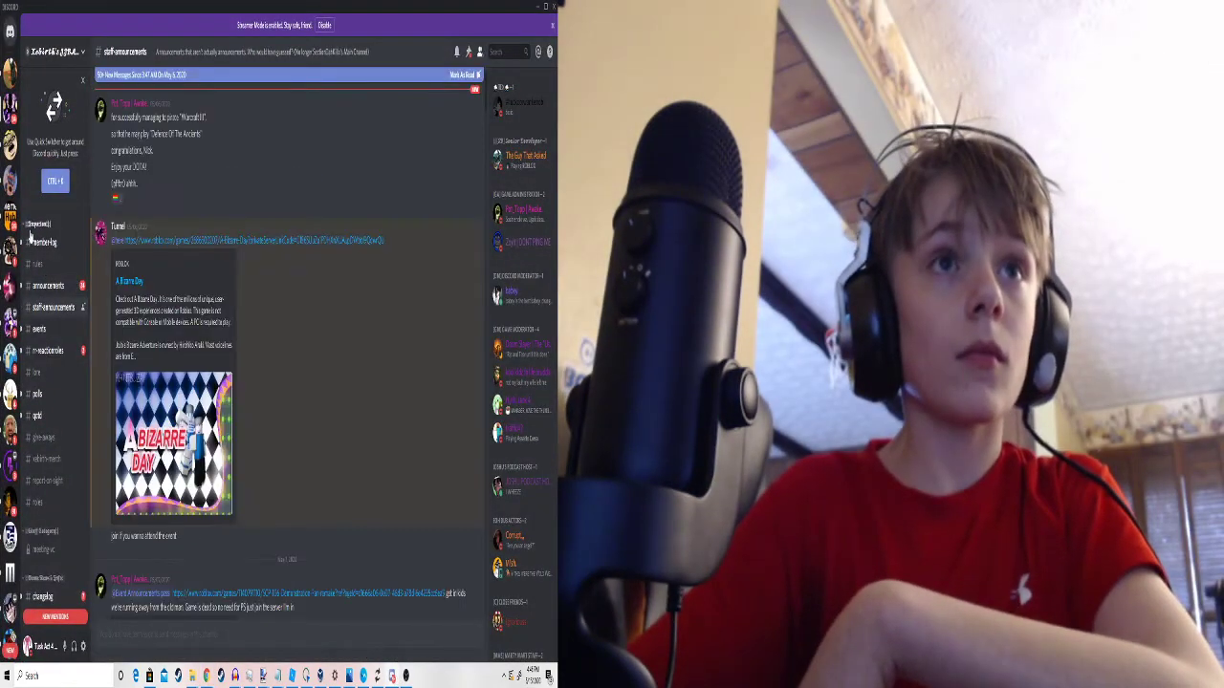
click(39, 528)
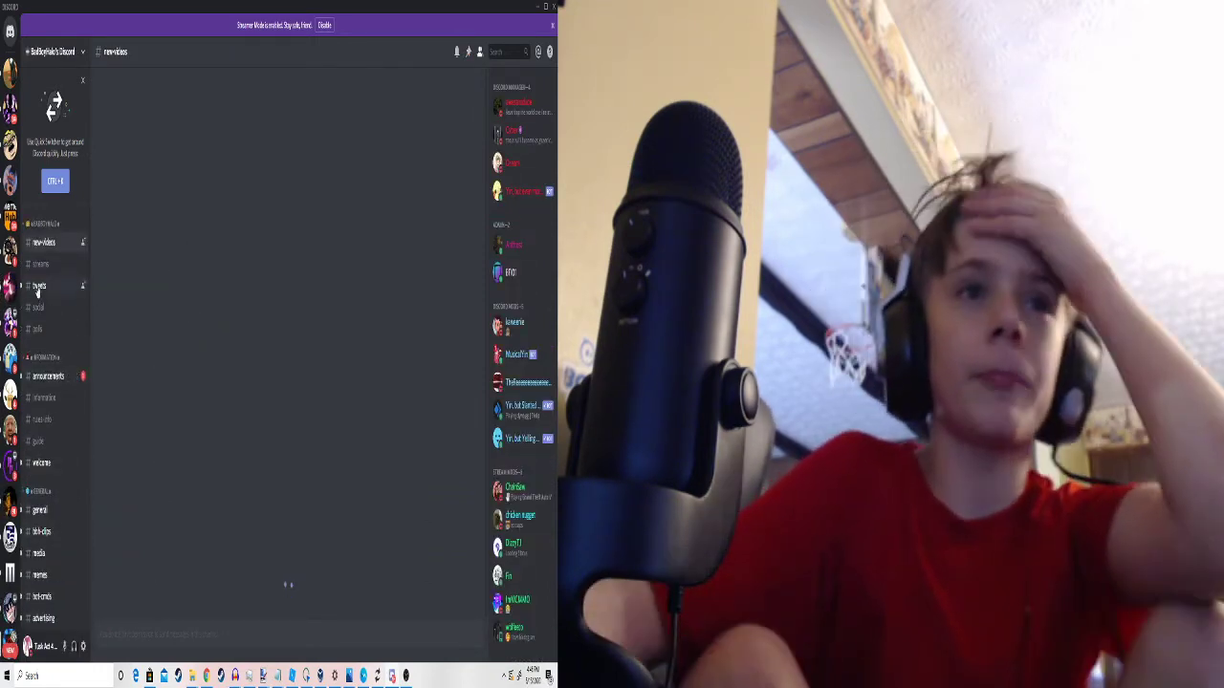
click(40, 263)
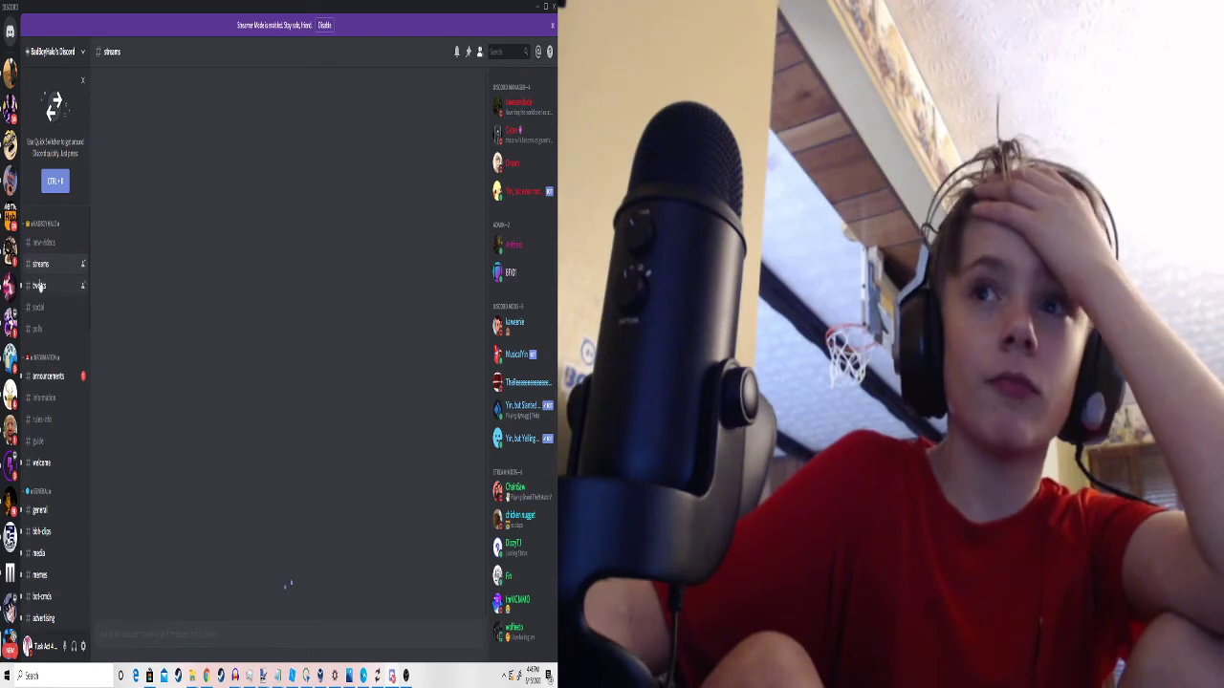
click(40, 264)
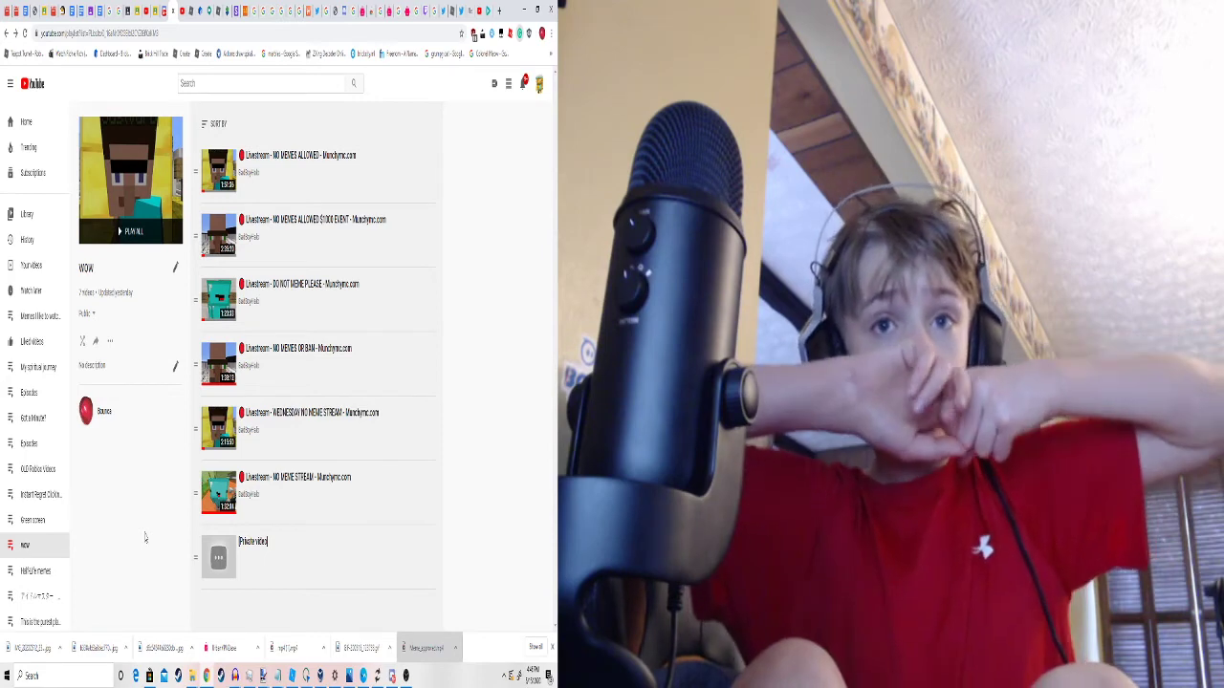
mouse_move(142, 495)
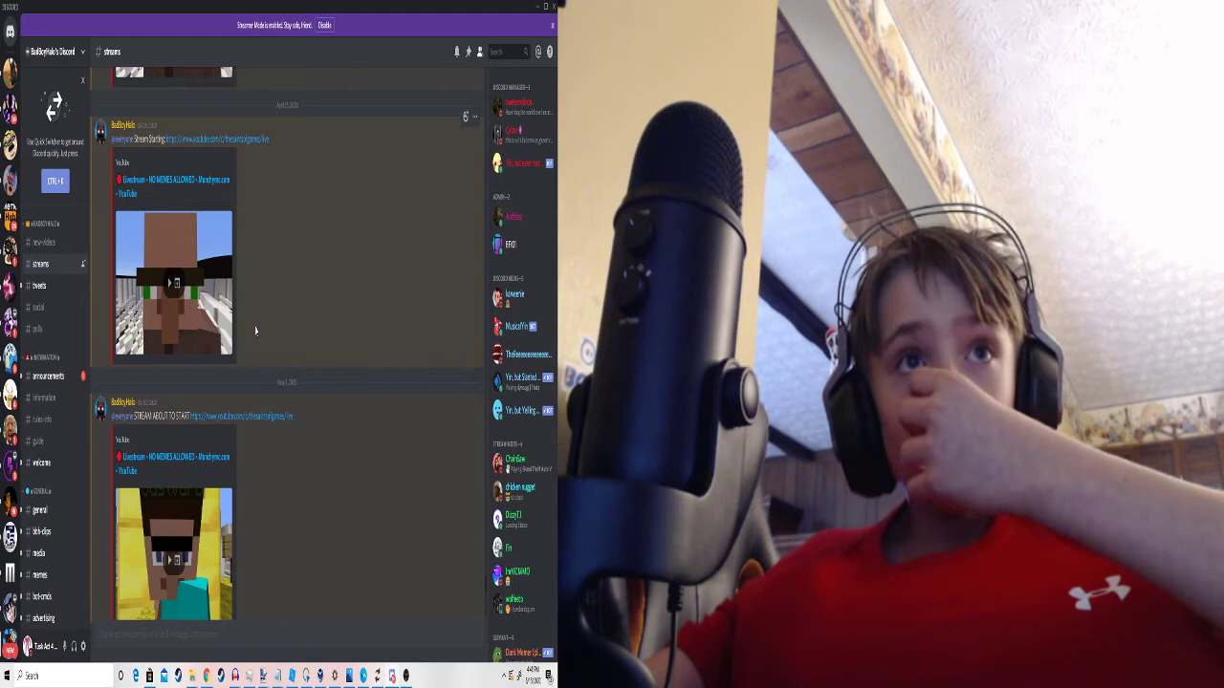
scroll(up, 3)
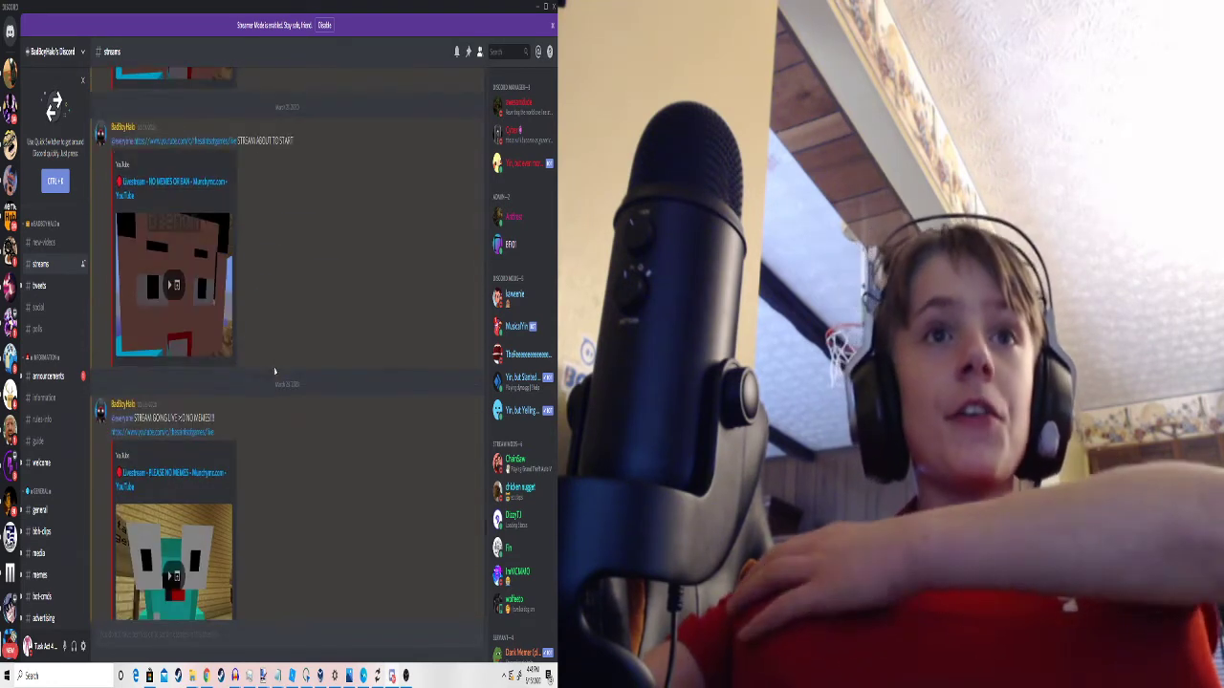
scroll(up, 3)
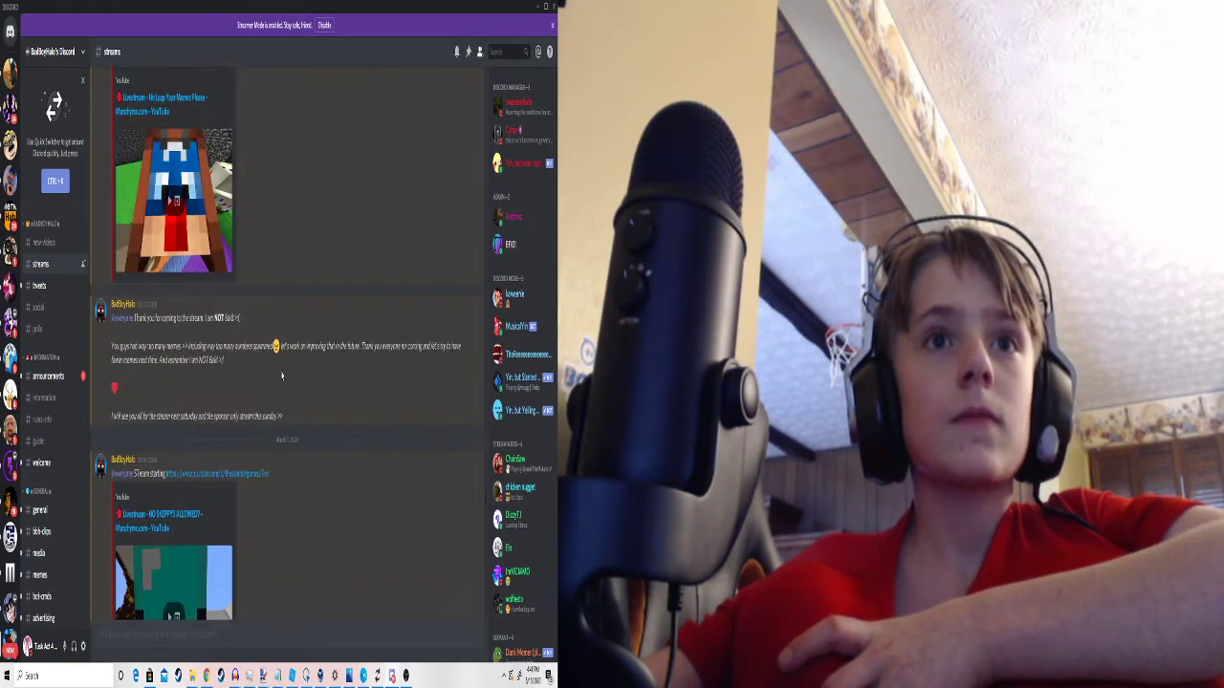
scroll(up, 3)
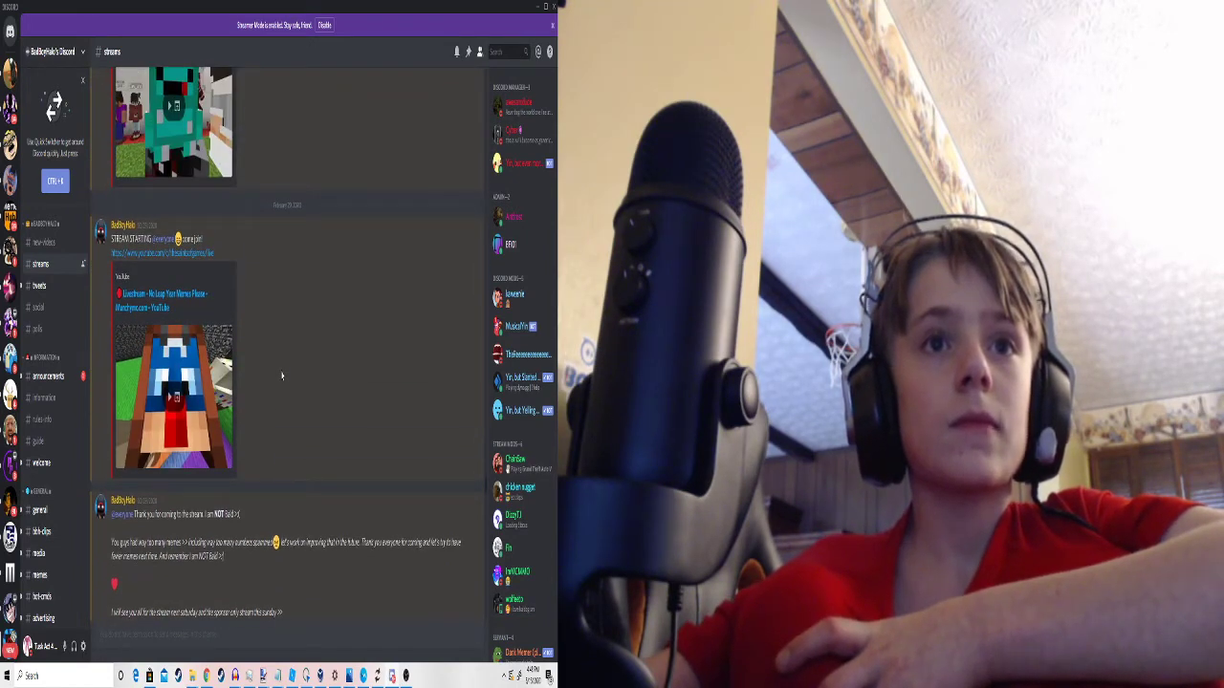
scroll(down, 3)
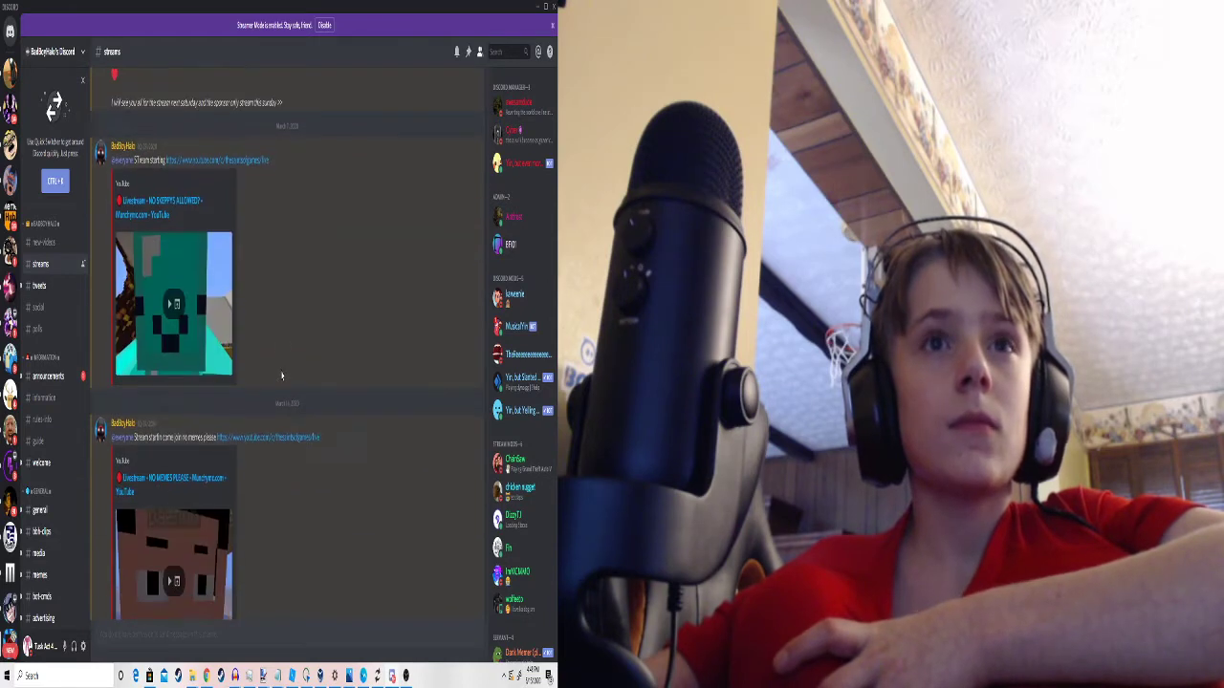